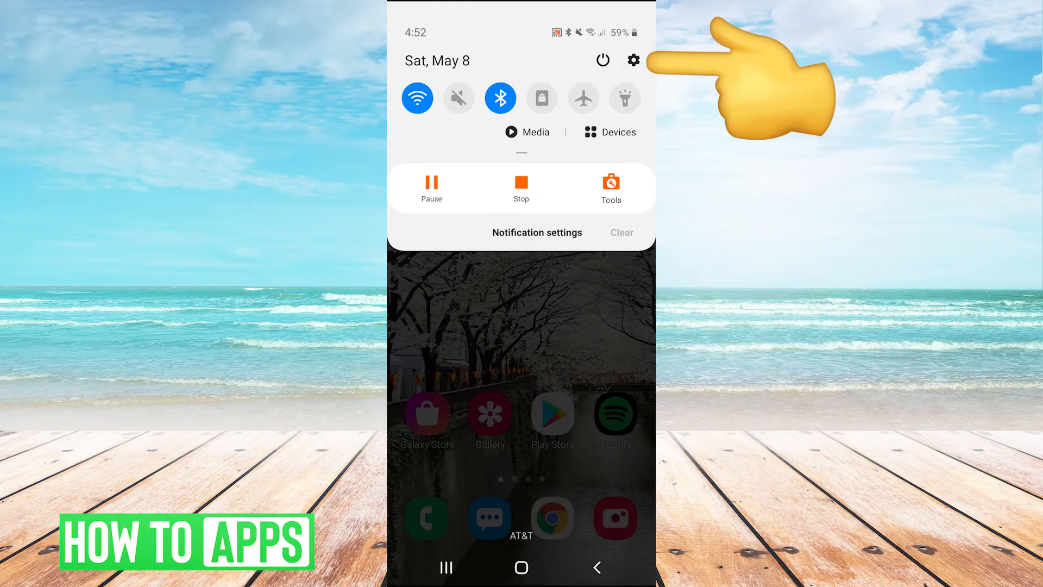
- Reach the Camera app's details from the installed apps list in Settings
{"action": "left_click", "coordinate": [632, 60]}
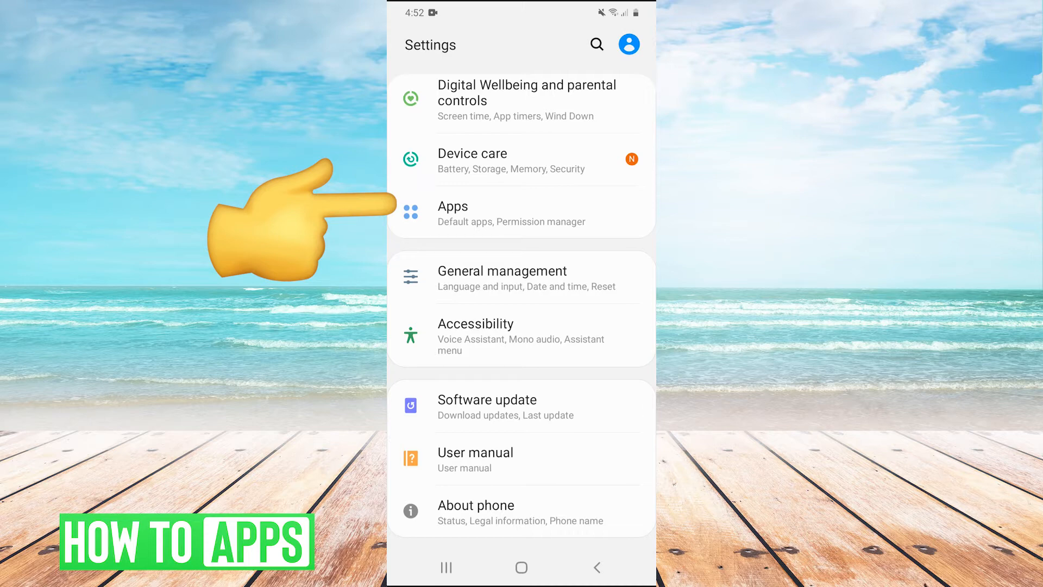
{"action": "left_click", "coordinate": [453, 213]}
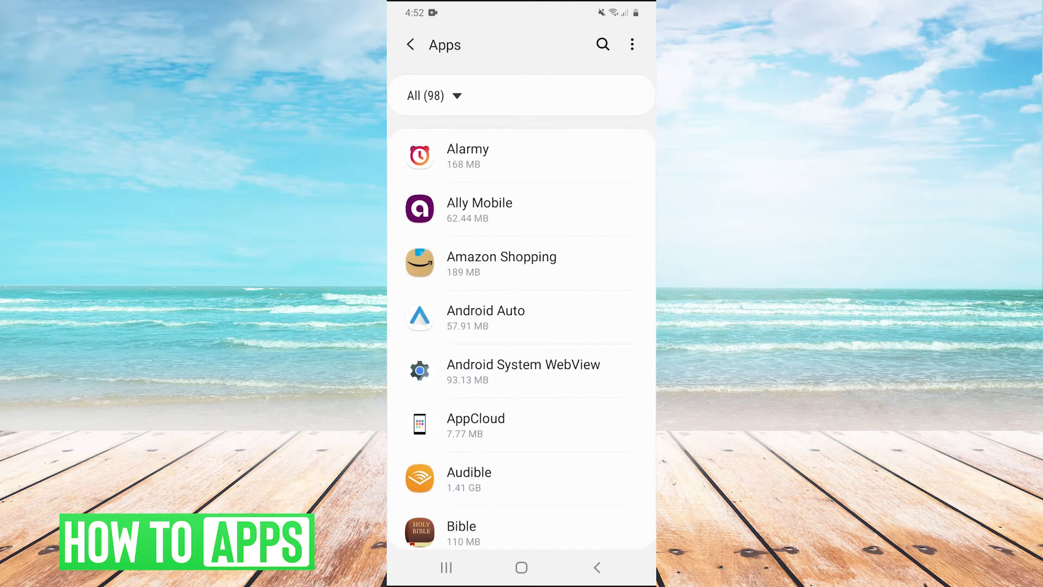
{"action": "scroll", "scroll_direction": "down", "scroll_amount": 3}
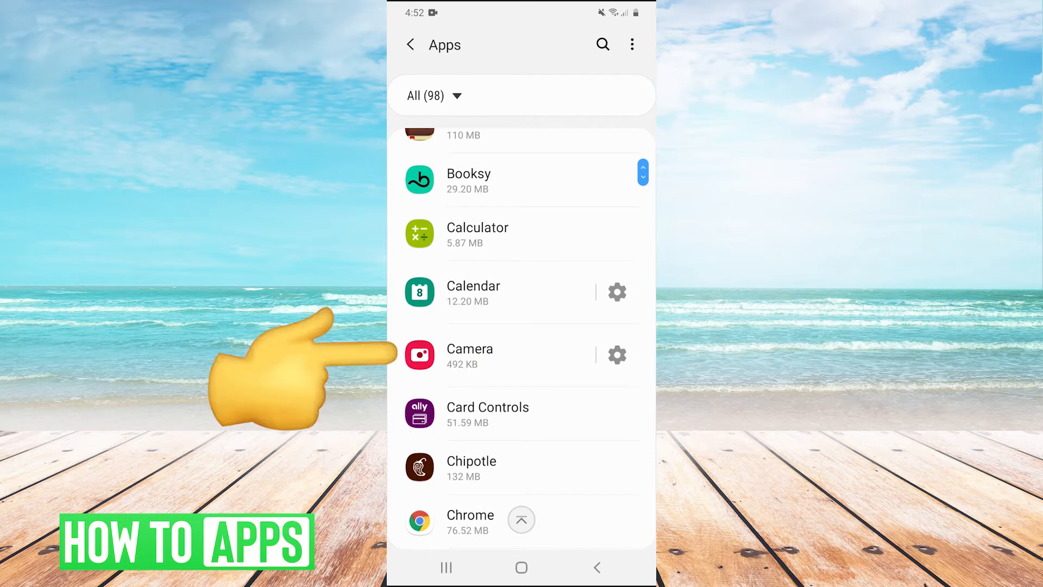
{"action": "left_click", "coordinate": [469, 349]}
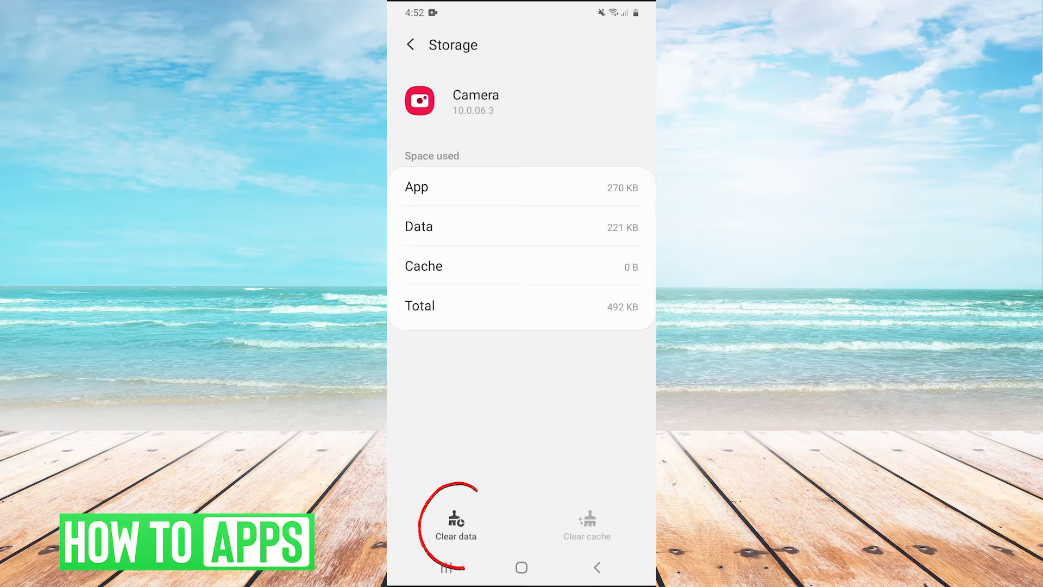
- Clear the Camera app's stored data to 0 B and confirm the permanent deletion
{"action": "left_click", "coordinate": [456, 524]}
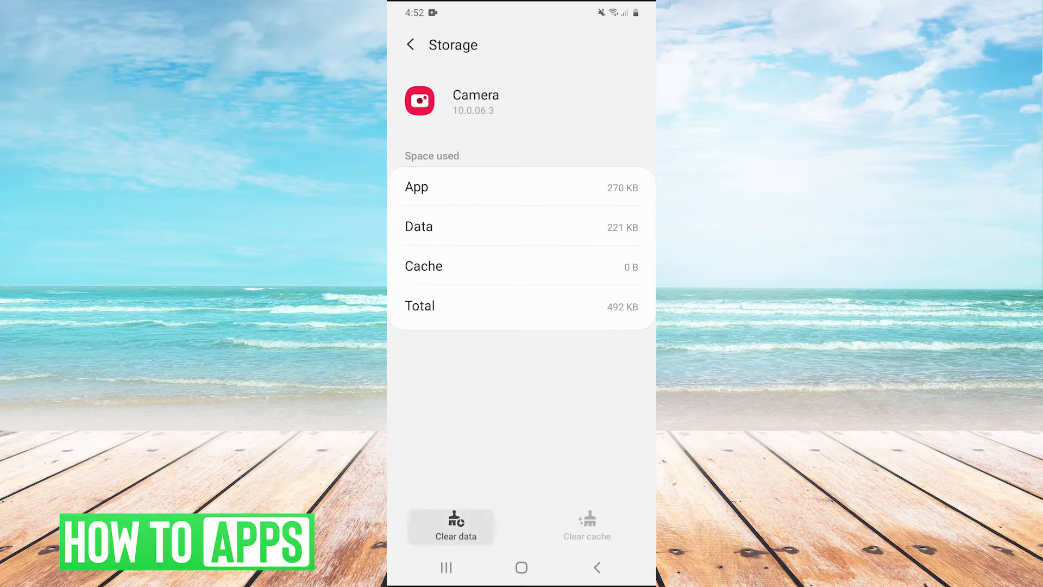
{"action": "left_click", "coordinate": [456, 524]}
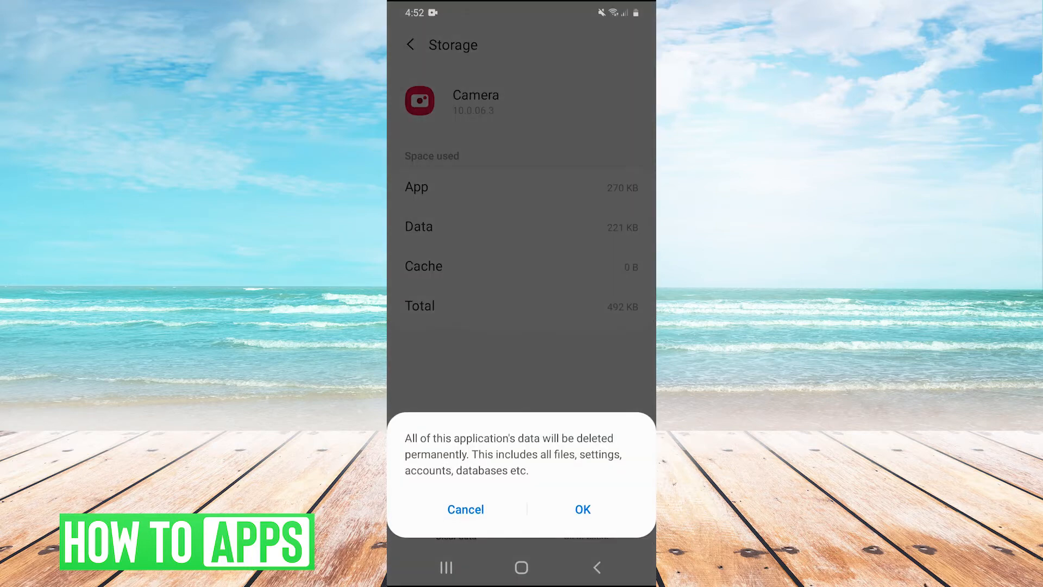
{"action": "left_click", "coordinate": [581, 509]}
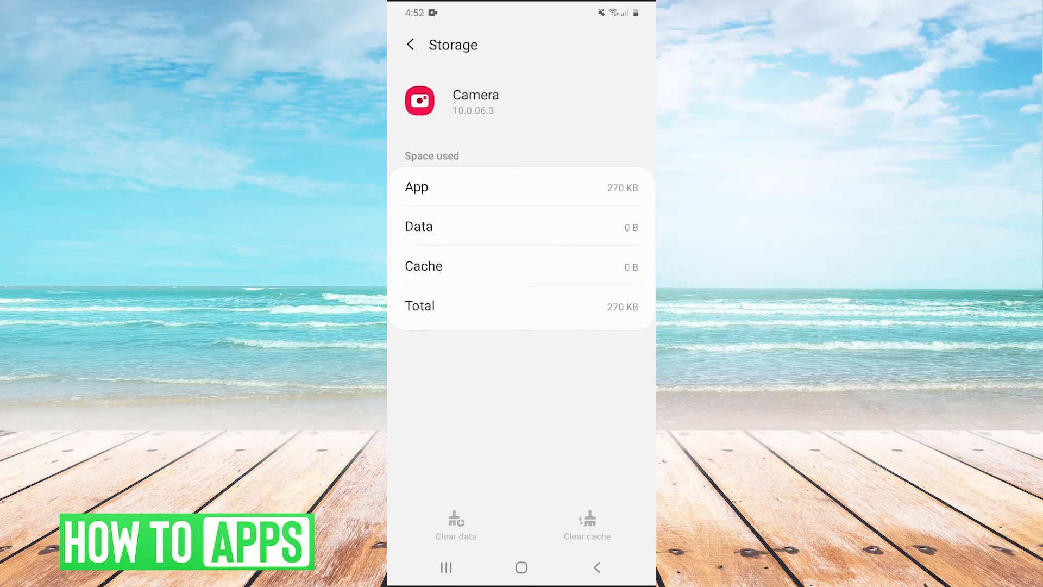
{"action": "left_click", "coordinate": [412, 44]}
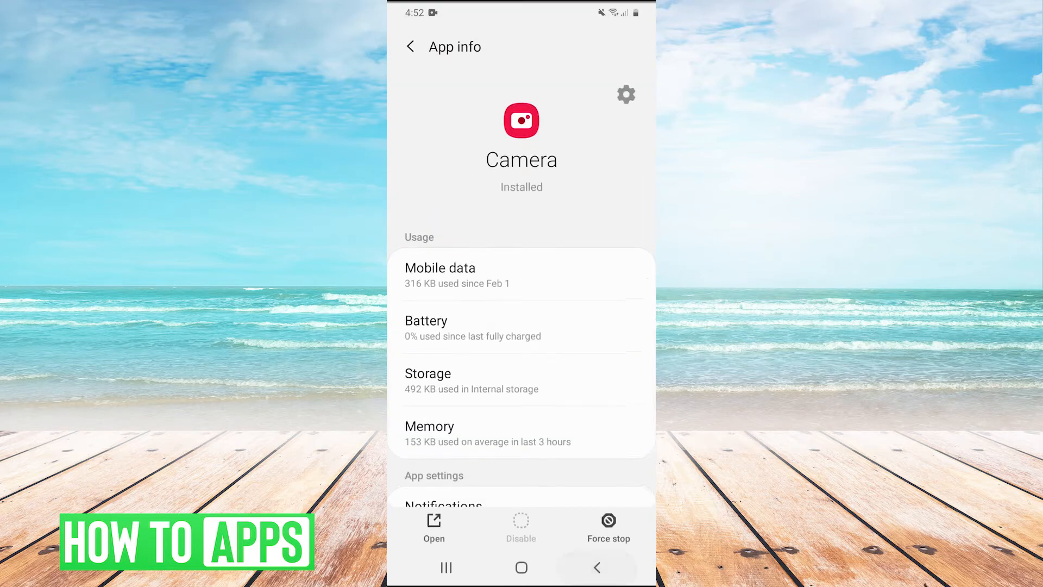
- Reset all app preferences from the Apps list's more-options menu and confirm
{"action": "left_click", "coordinate": [411, 45]}
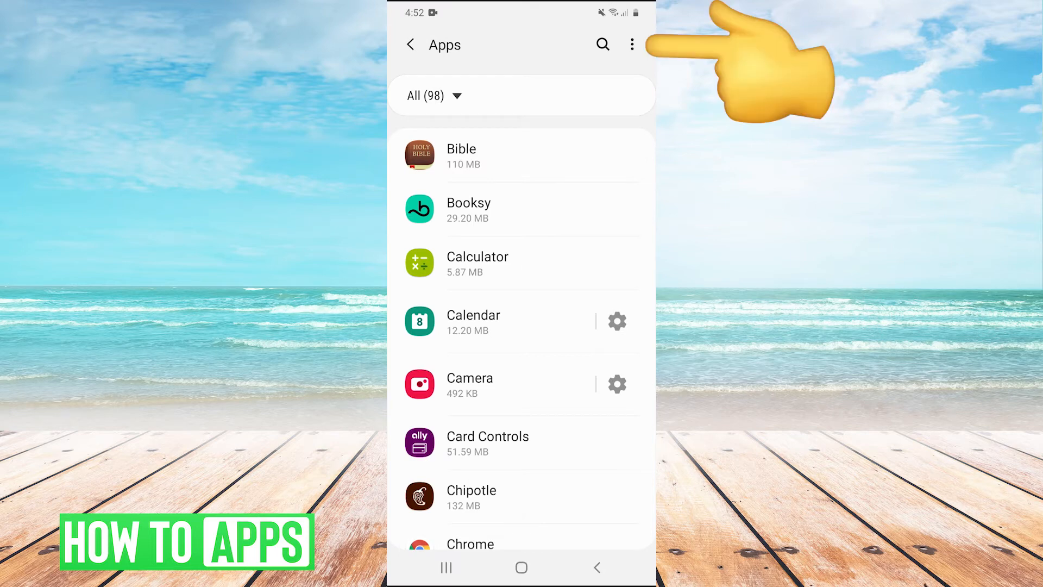
{"action": "left_click", "coordinate": [631, 45]}
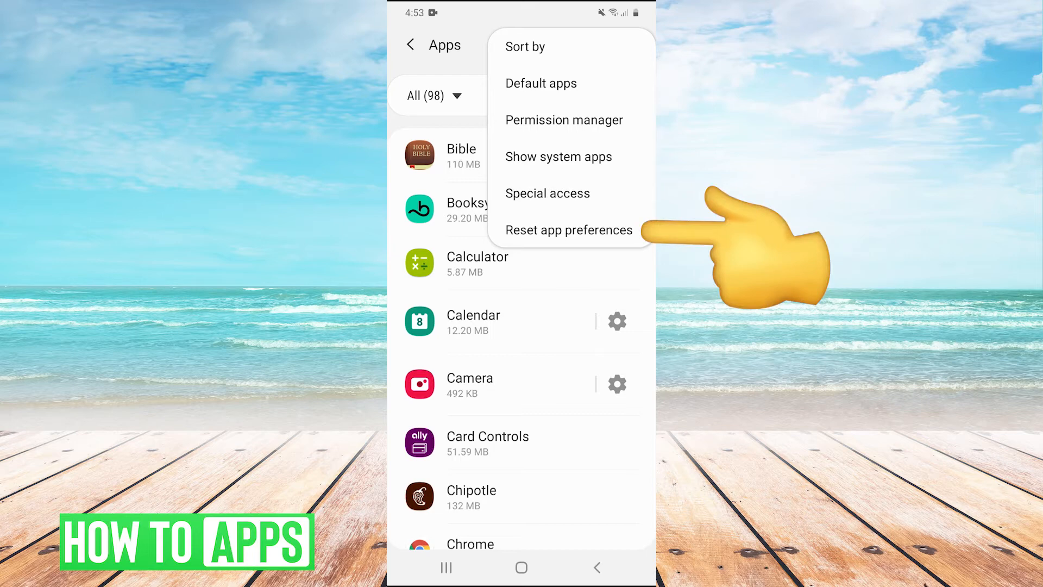
{"action": "left_click", "coordinate": [568, 229]}
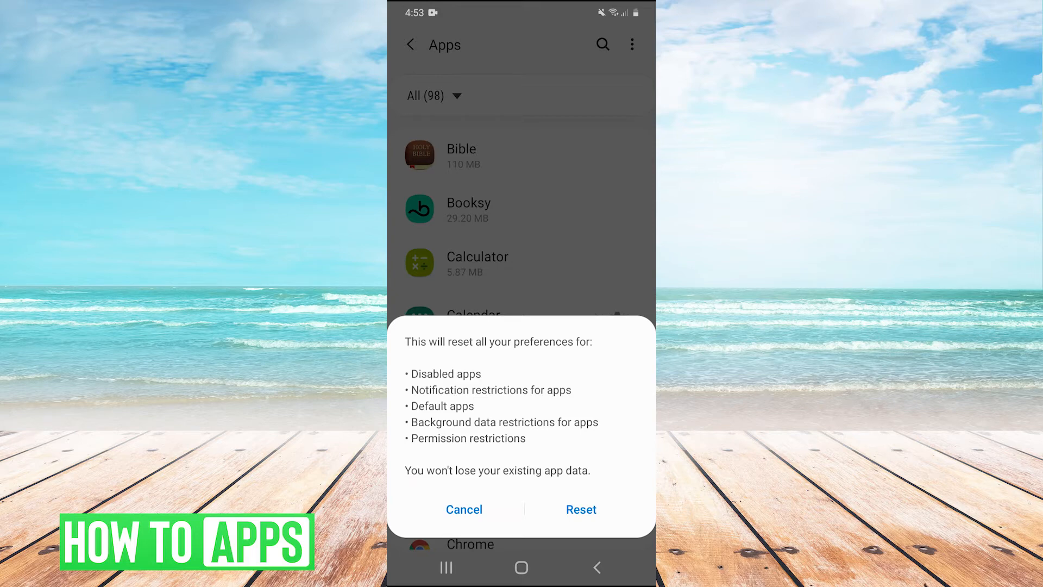
{"action": "left_click", "coordinate": [464, 509]}
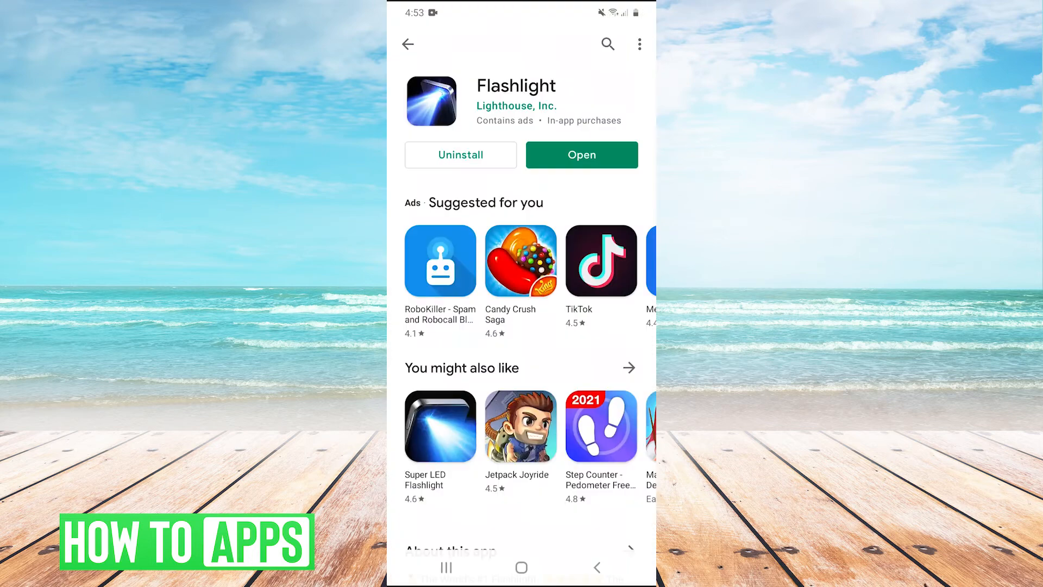
- Search the Play Store for 'flash' and launch the installed Flashlight app
{"action": "left_click", "coordinate": [606, 44]}
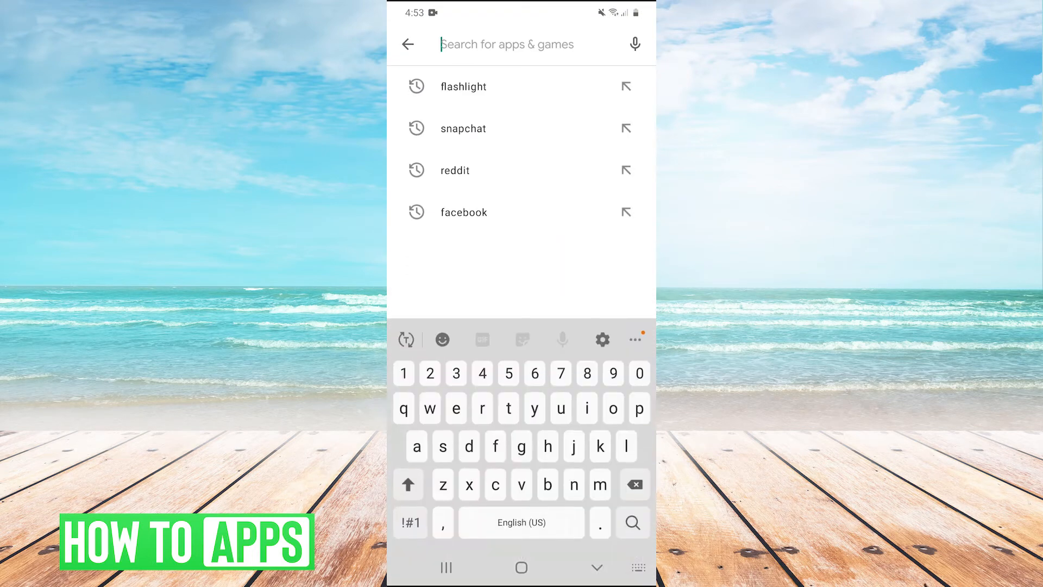
{"action": "type", "text": "flash"}
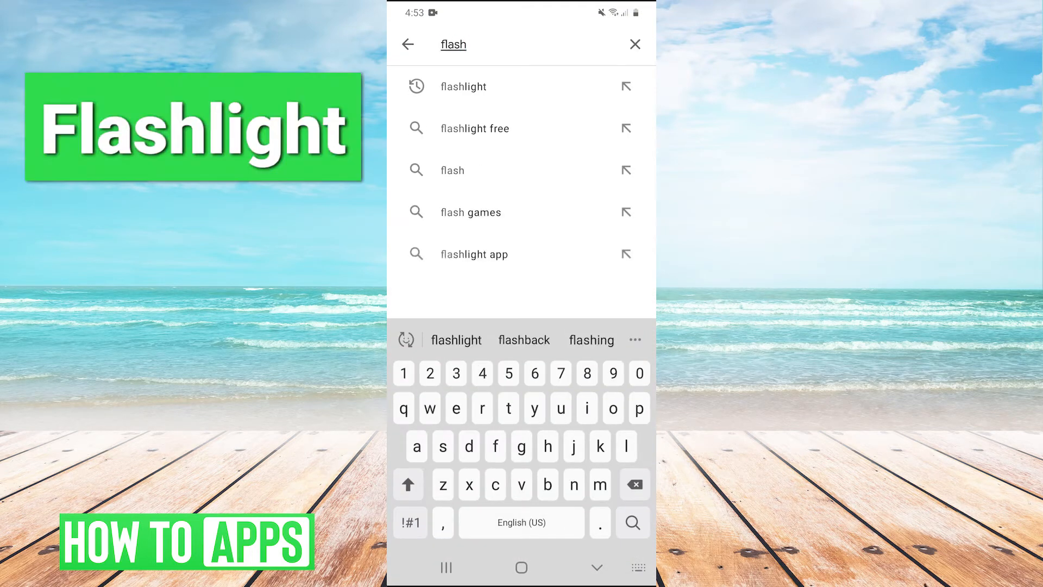
{"action": "left_click", "coordinate": [463, 86]}
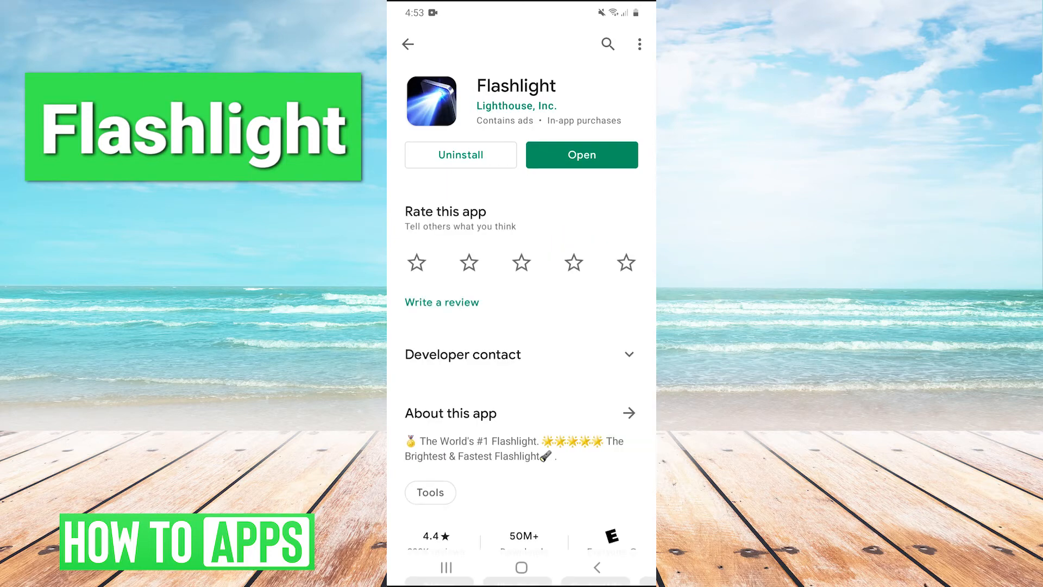
{"action": "left_click", "coordinate": [580, 154]}
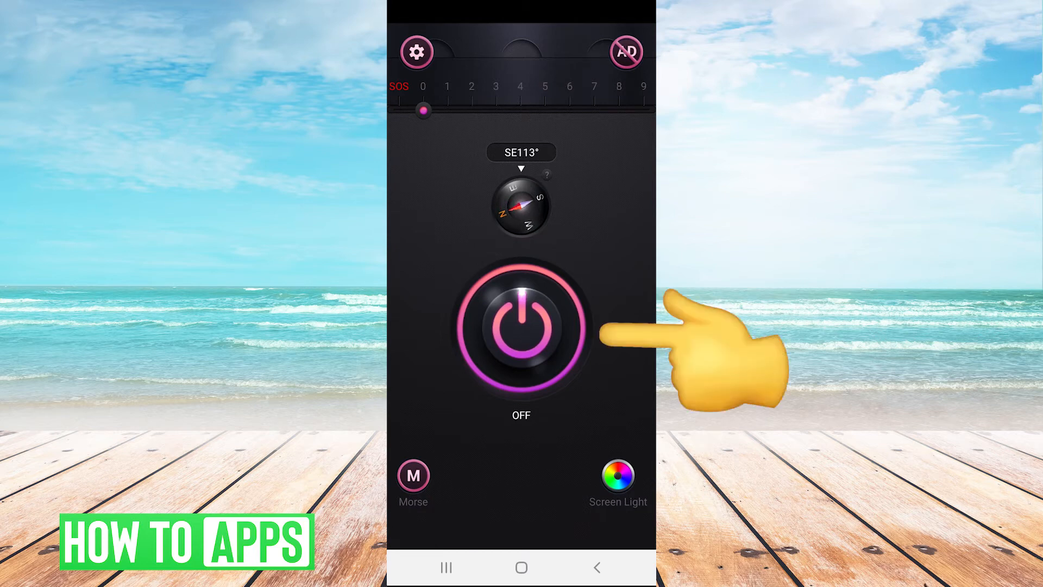
- Switch the Flashlight app's light on and toggle it again
{"action": "left_click", "coordinate": [521, 327]}
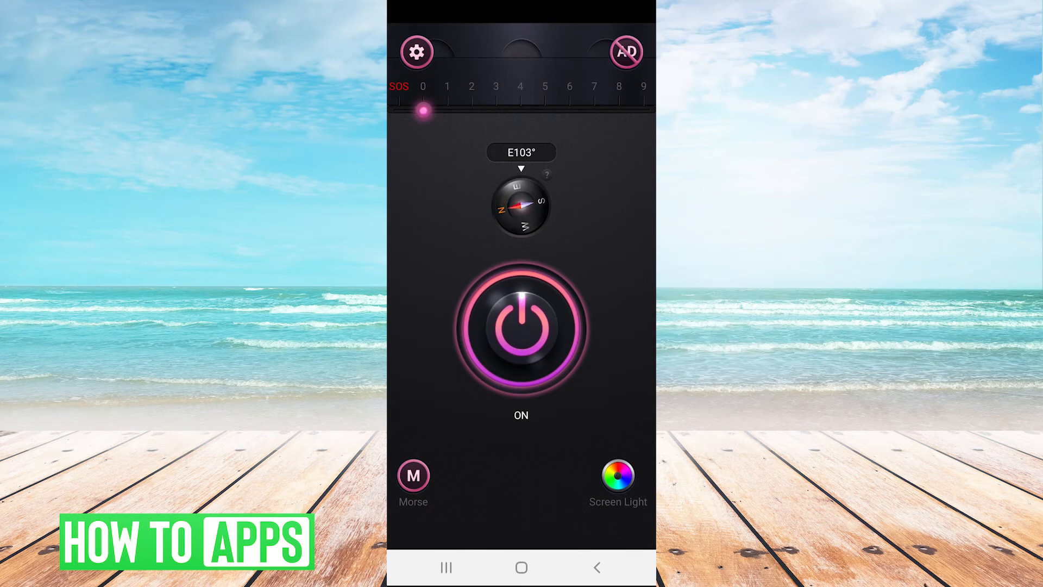
{"action": "left_click", "coordinate": [521, 326]}
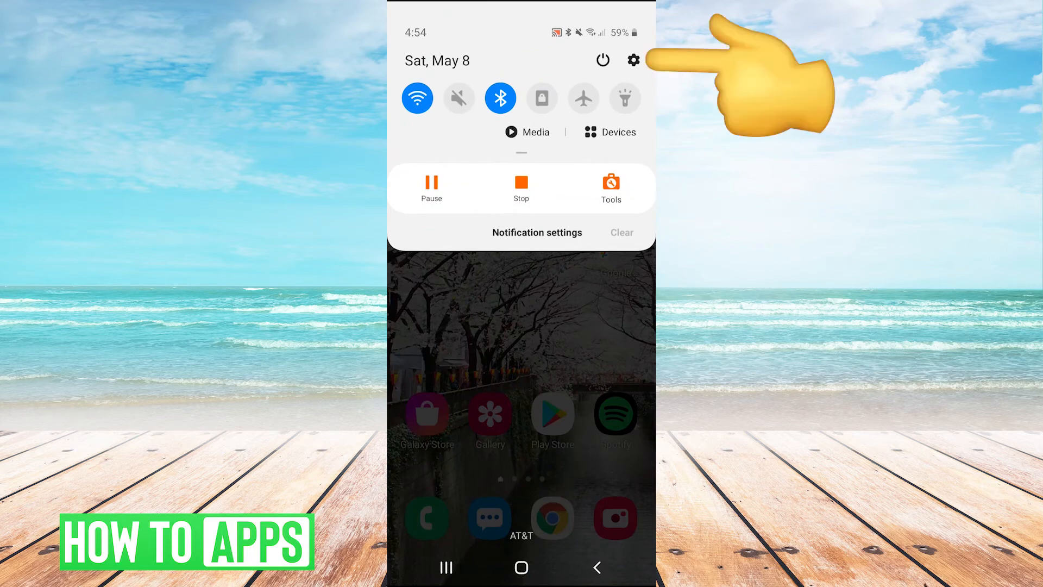
- Reach the Reset options under General management in Settings
{"action": "left_click", "coordinate": [632, 60]}
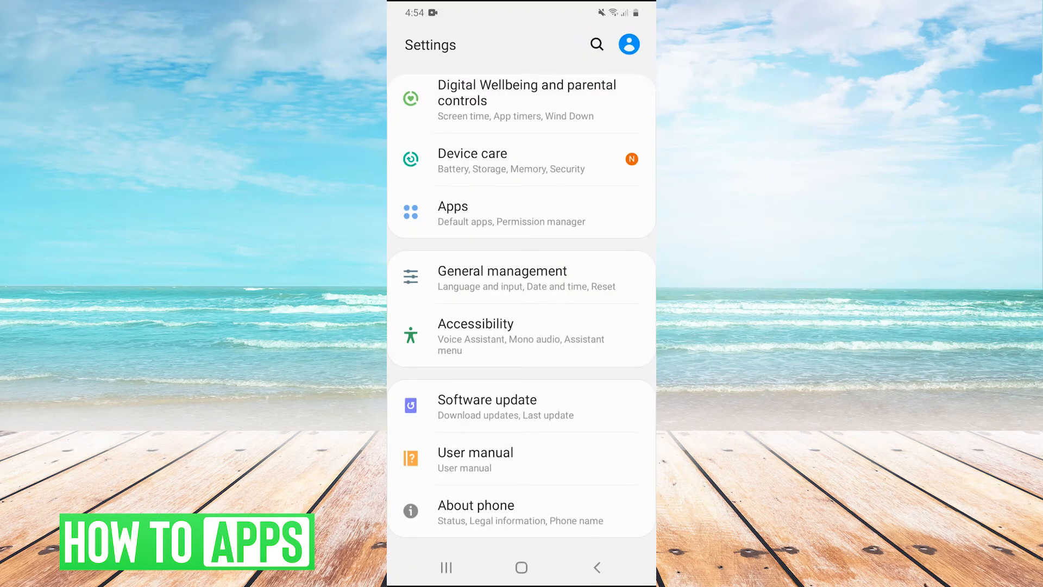
{"action": "left_click", "coordinate": [519, 277]}
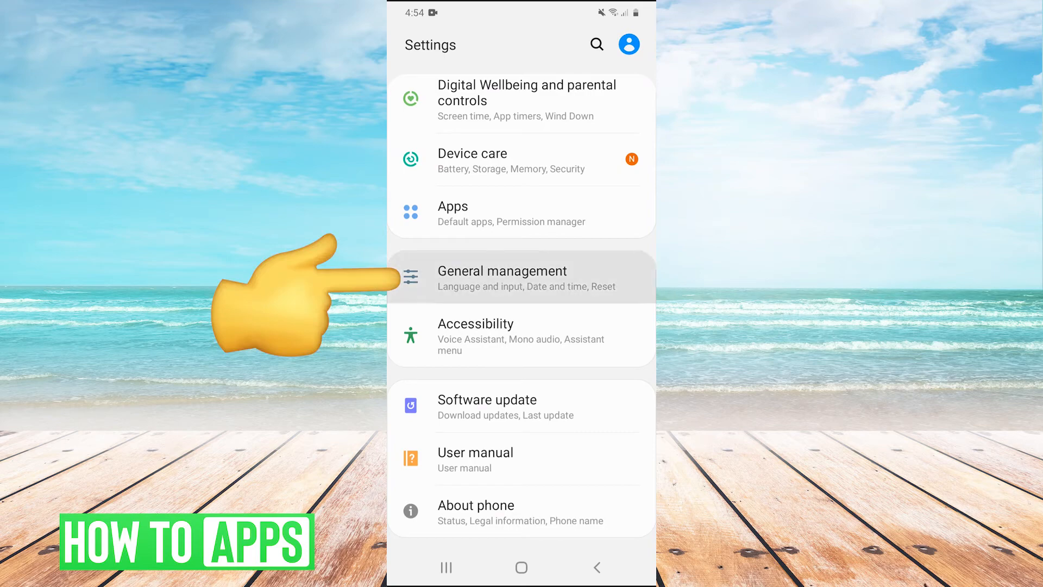
{"action": "left_click", "coordinate": [502, 276]}
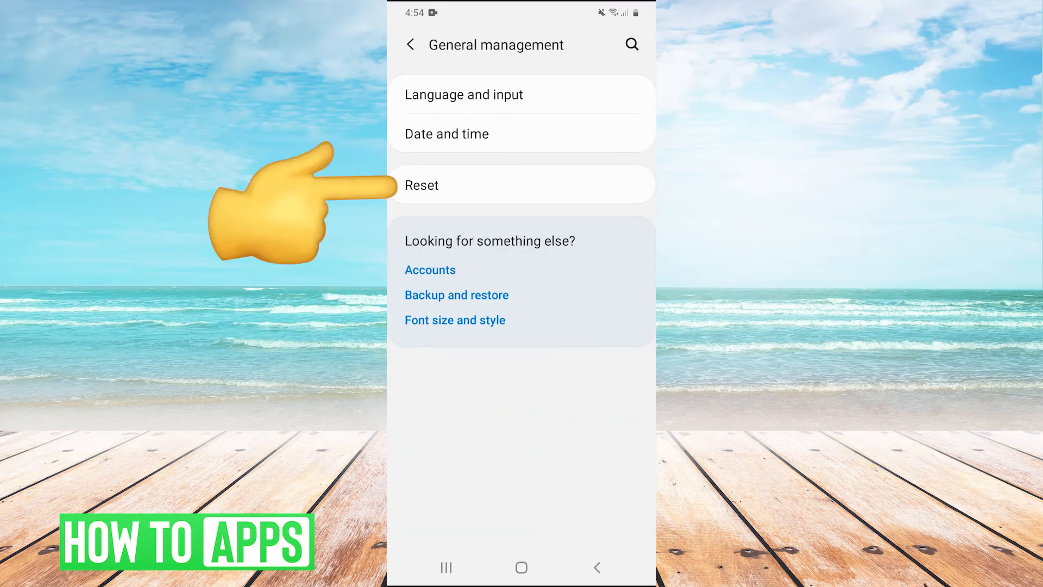
{"action": "left_click", "coordinate": [422, 185]}
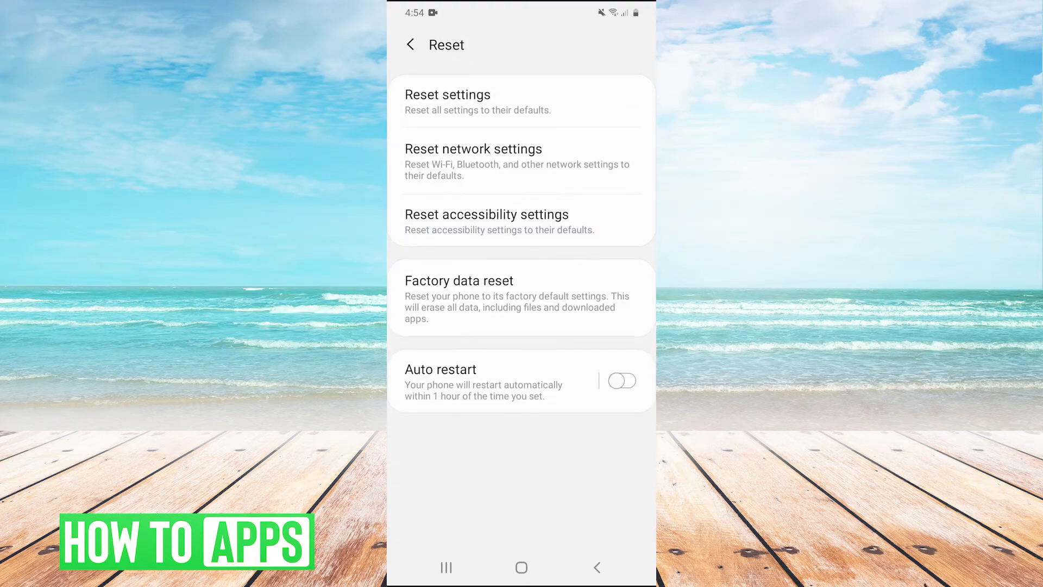